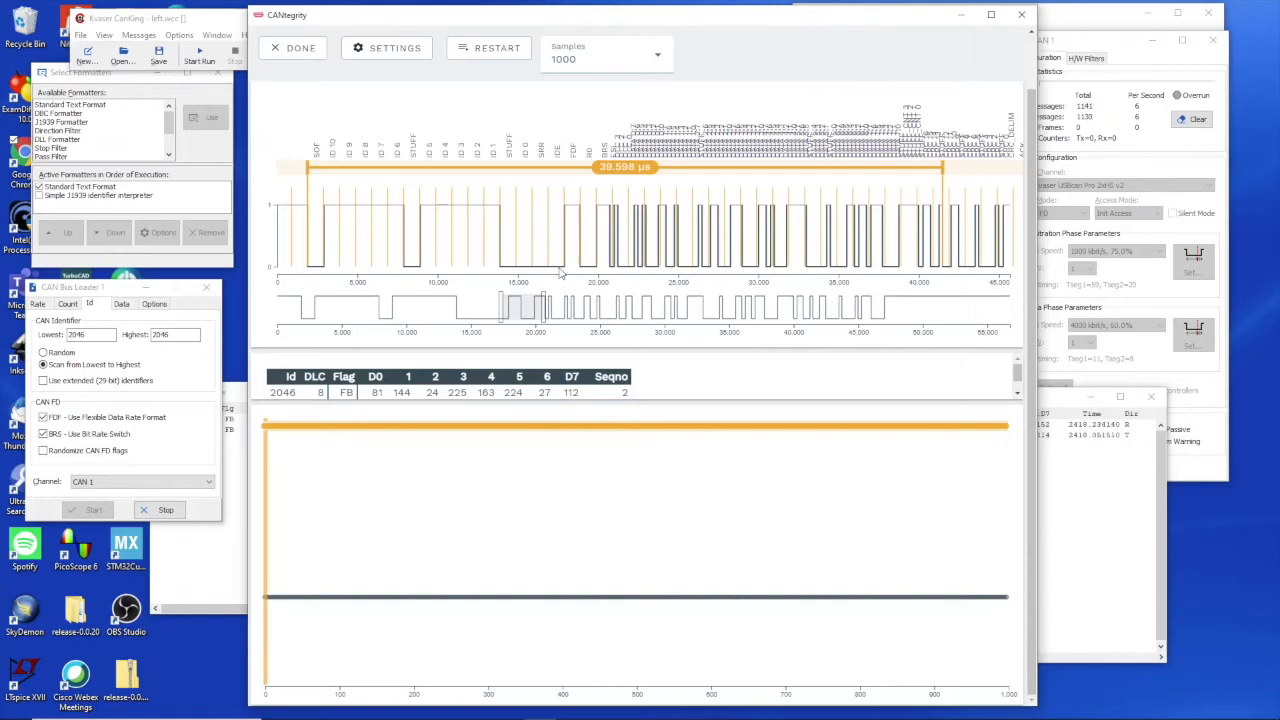
Bring up the CAN FD bit-timing parameters: 1 Mbit arbitration, 4 Mbit data phase, 85% sample point
click(388, 48)
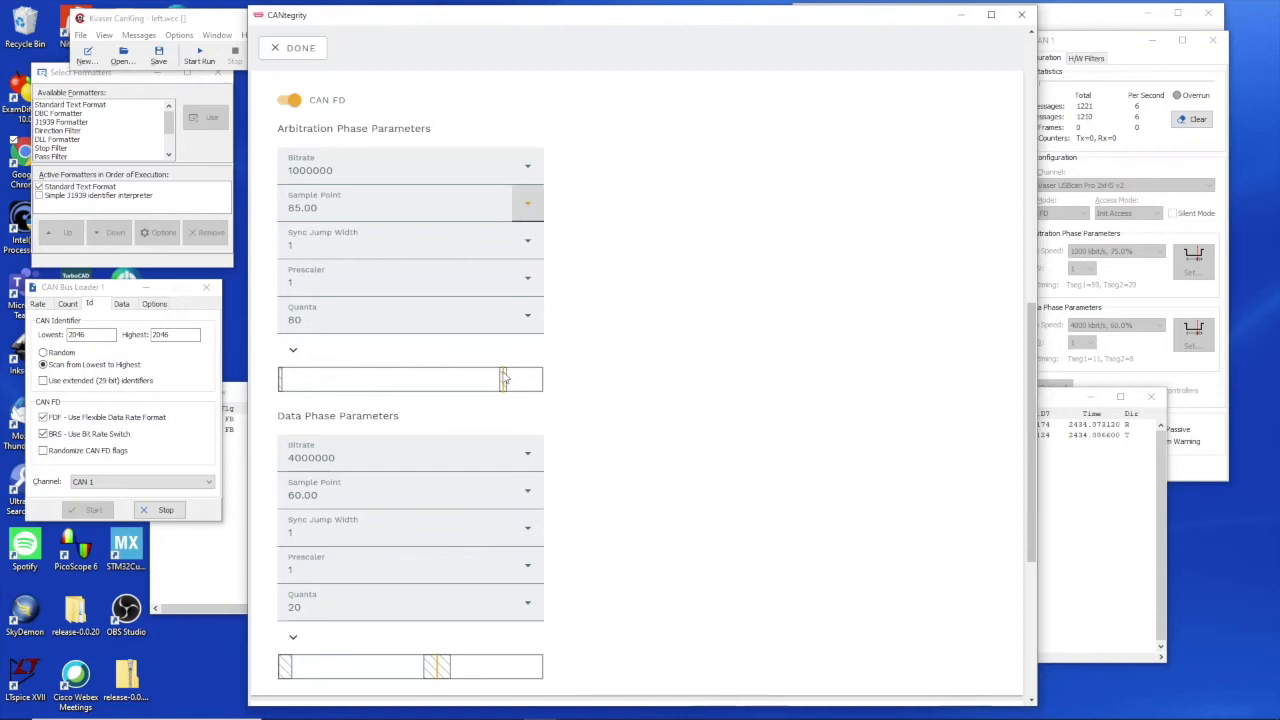
click(292, 48)
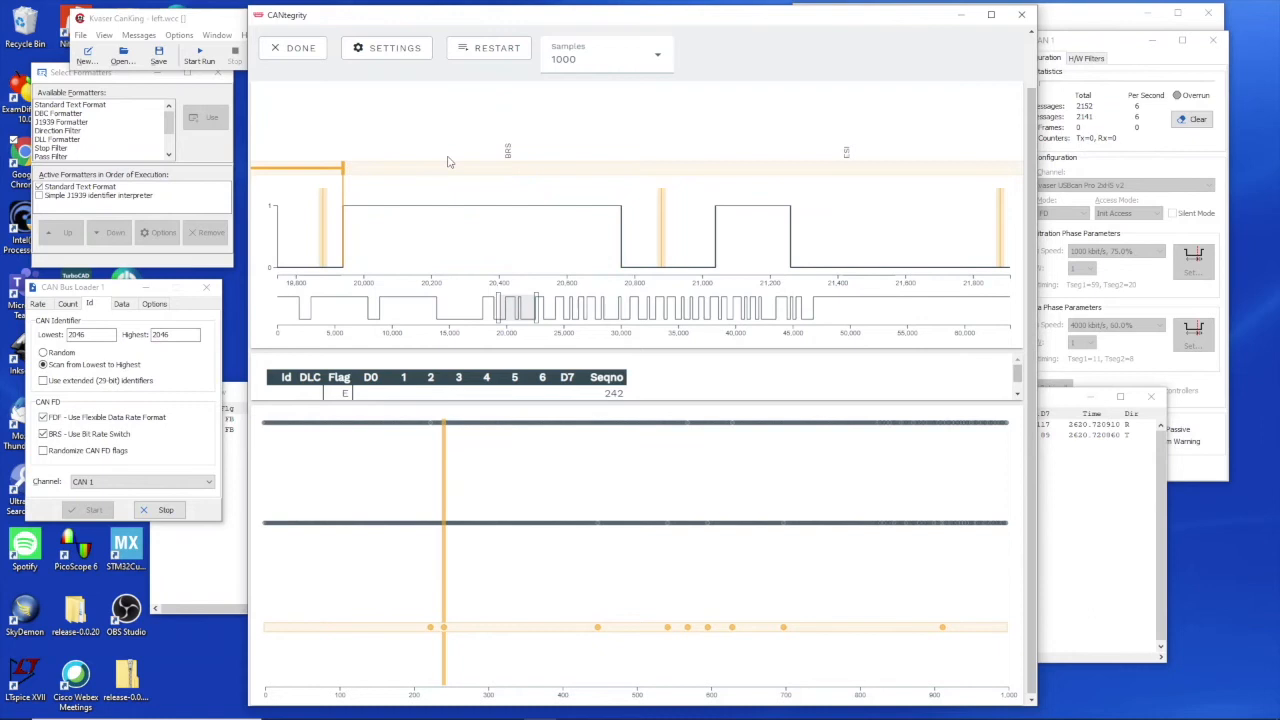
click(386, 48)
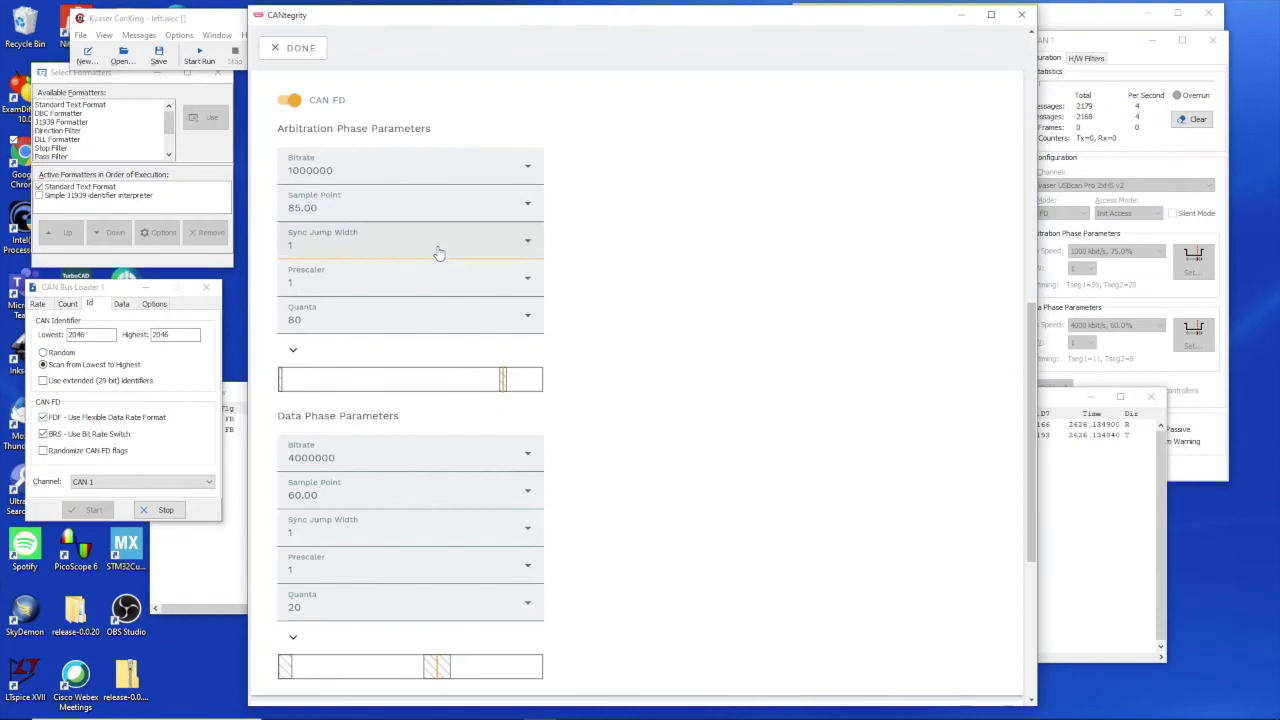